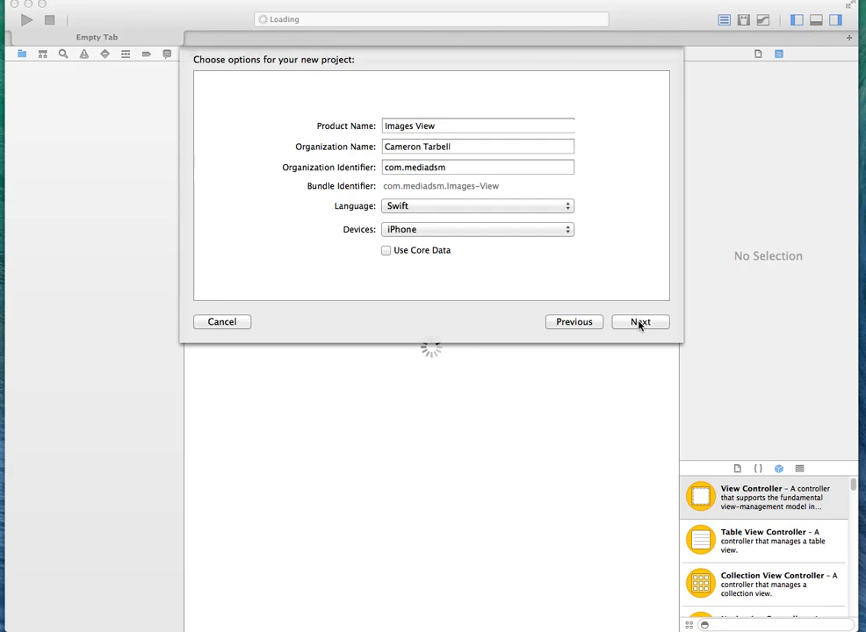
# Accept the project options and create the Images View project in the chosen folder.
pyautogui.click(639, 322)
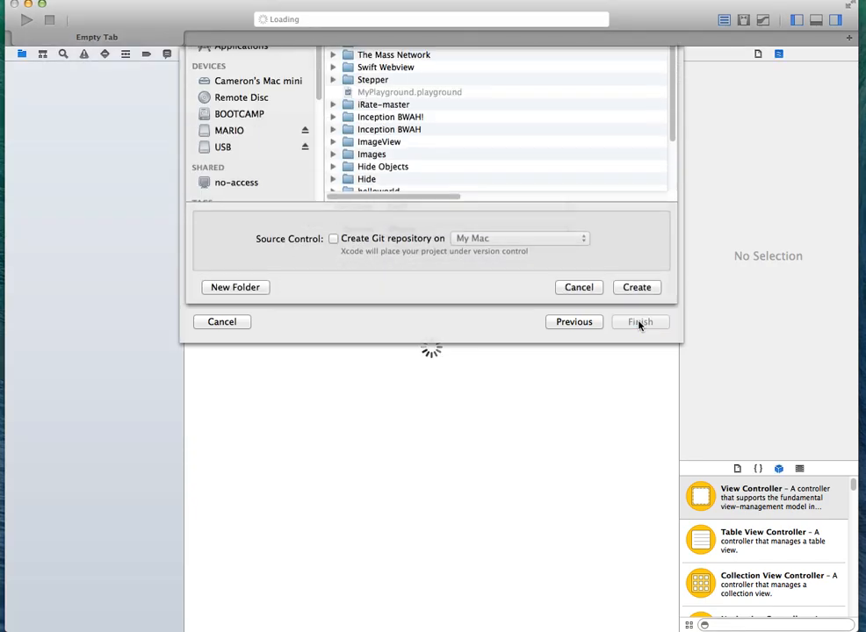
pyautogui.click(639, 322)
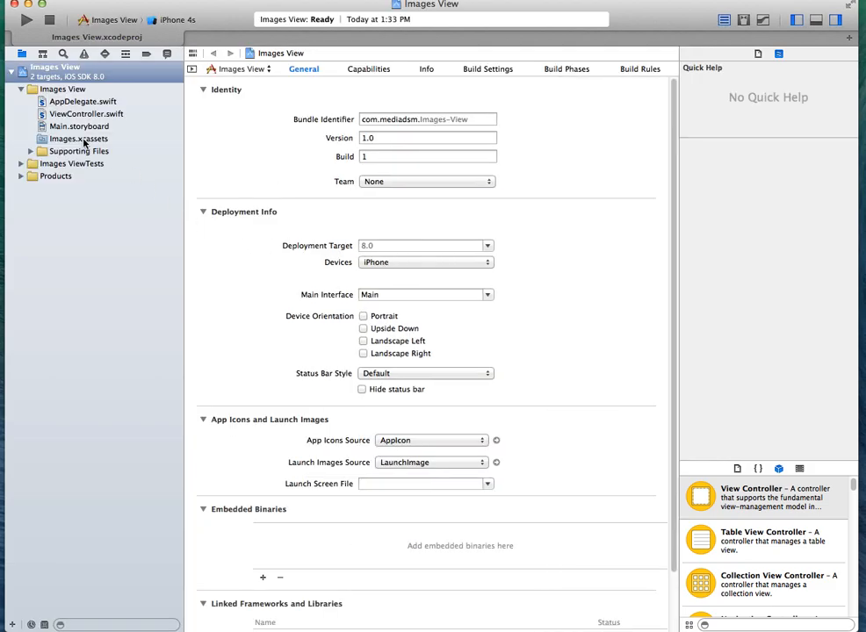
# Add the logos folder from the Desktop into the Supporting Files group.
pyautogui.rightClick(81, 151)
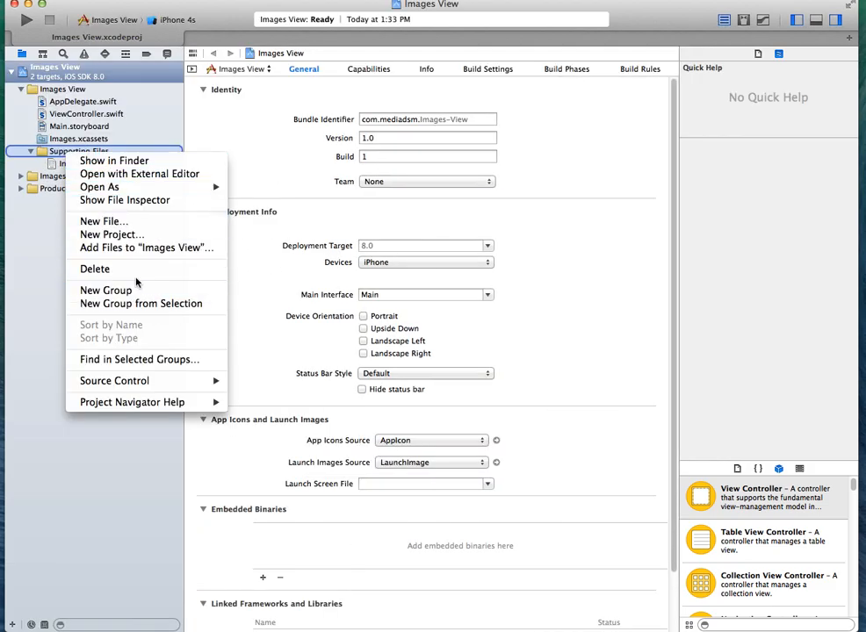
pyautogui.click(148, 247)
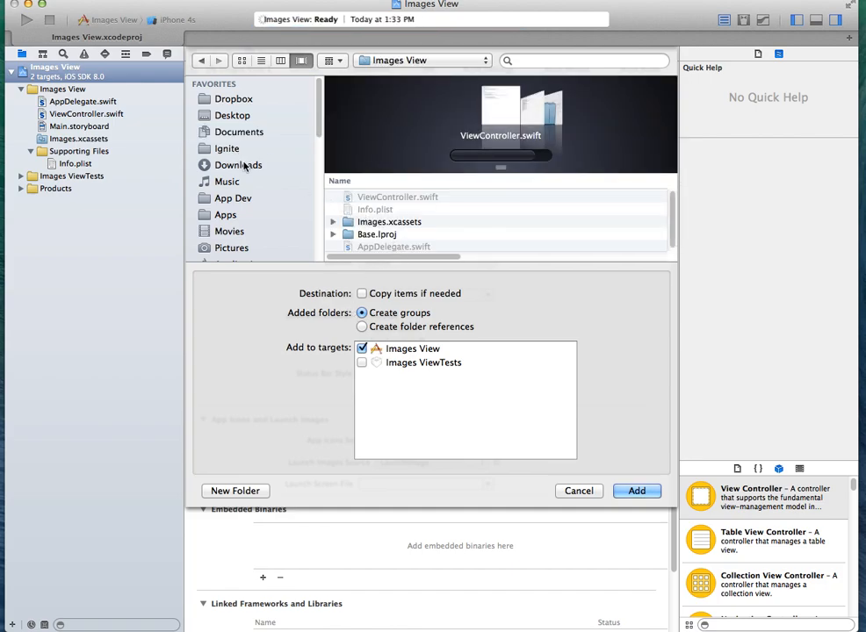
pyautogui.click(234, 116)
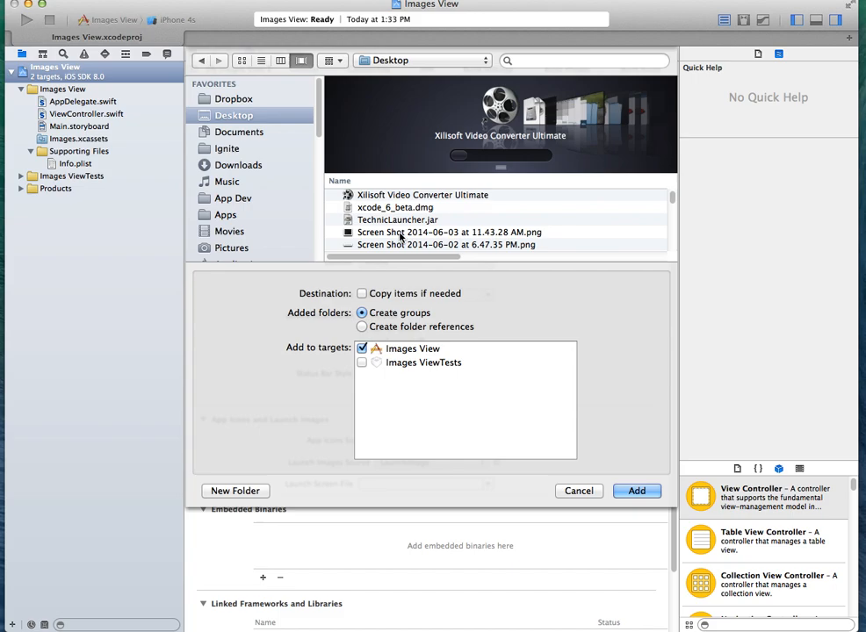
pyautogui.click(636, 492)
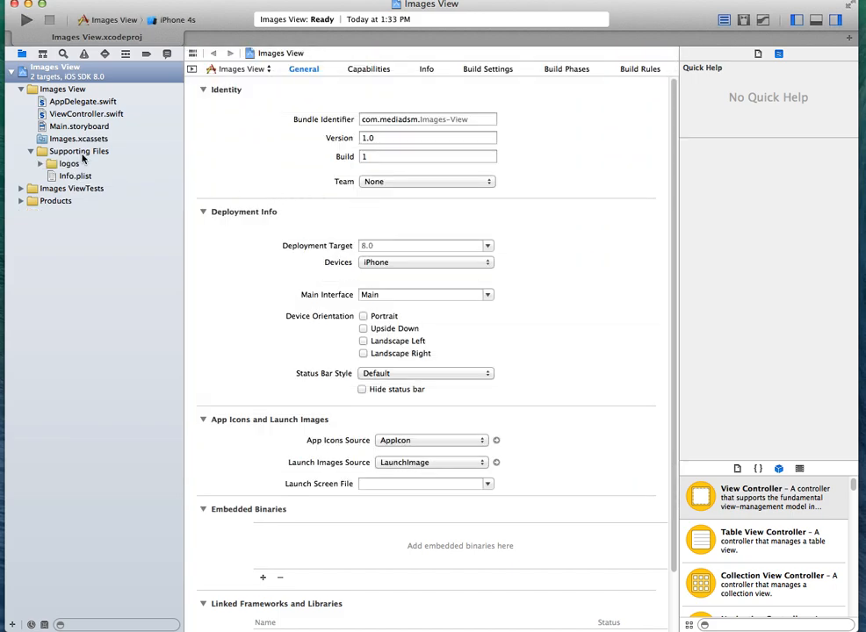
# Set the Main.storyboard view controller to iPhone 3.5-inch size, Portrait, and search the library for 'image'.
pyautogui.click(41, 163)
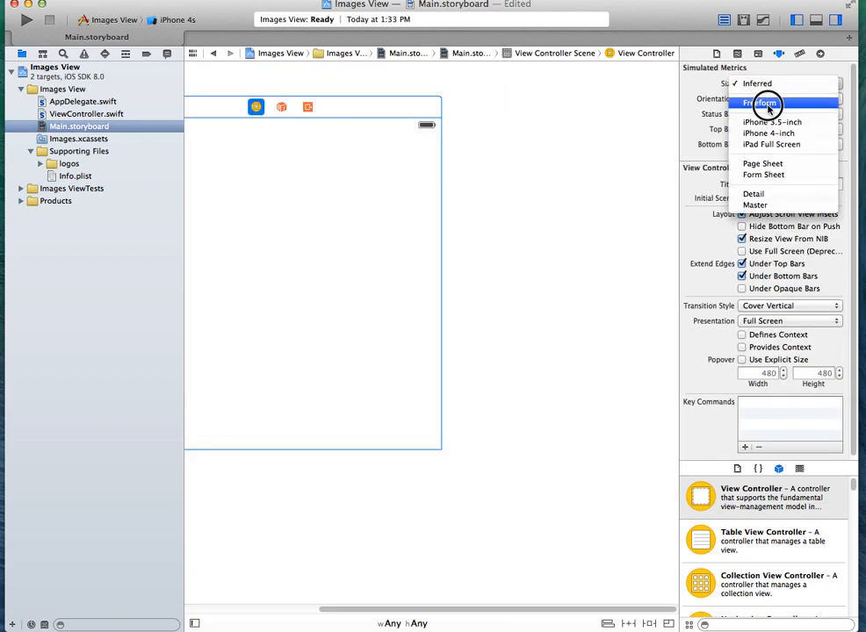
pyautogui.click(769, 121)
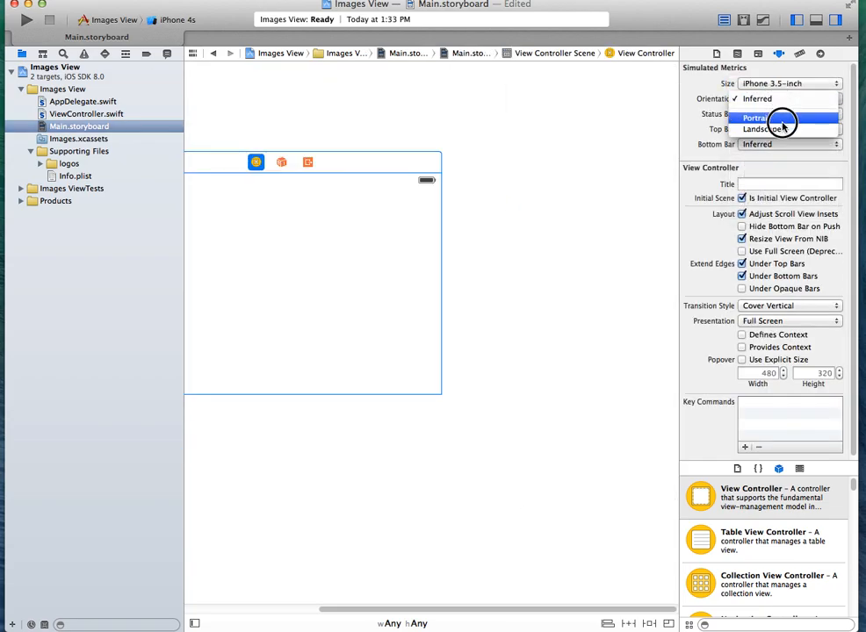
pyautogui.click(757, 118)
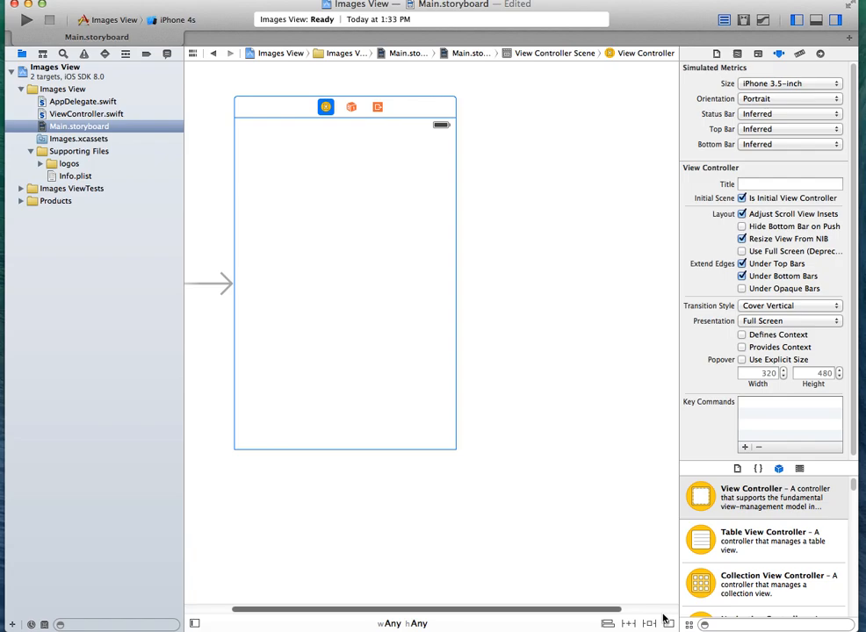
pyautogui.write('image')
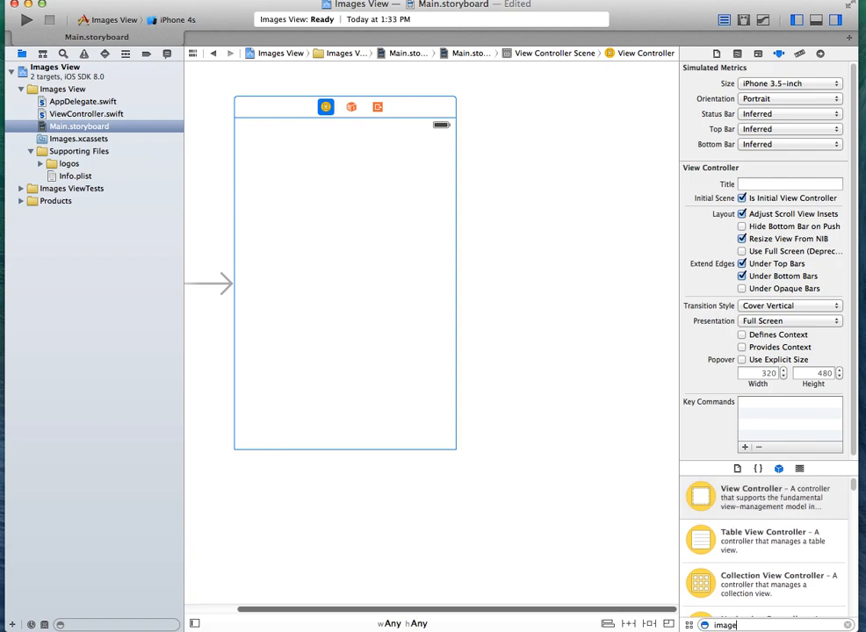
# Drop an Image View filling the screen and connect it to ViewController.swift as outlet imageView.
pyautogui.moveTo(699, 497); pyautogui.dragTo(348, 278)
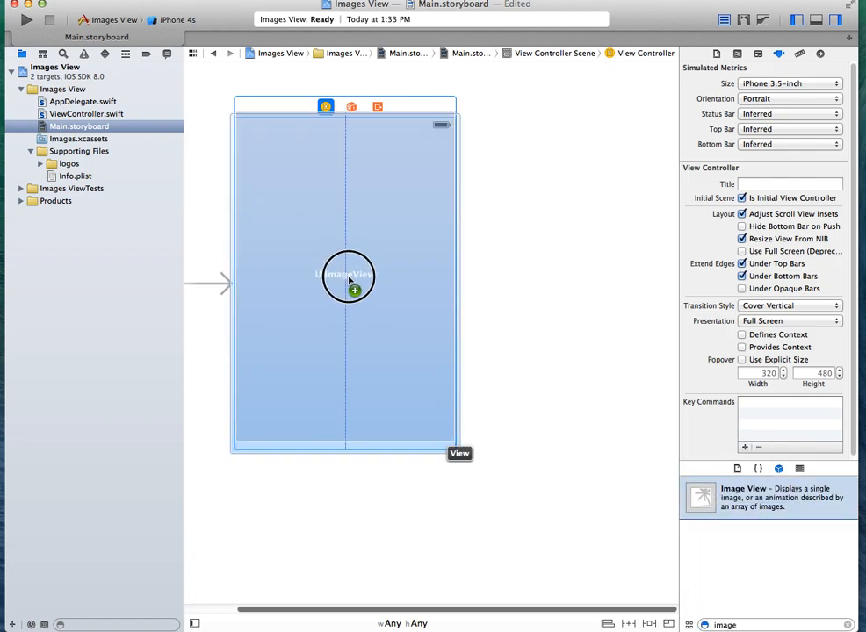
pyautogui.click(355, 281)
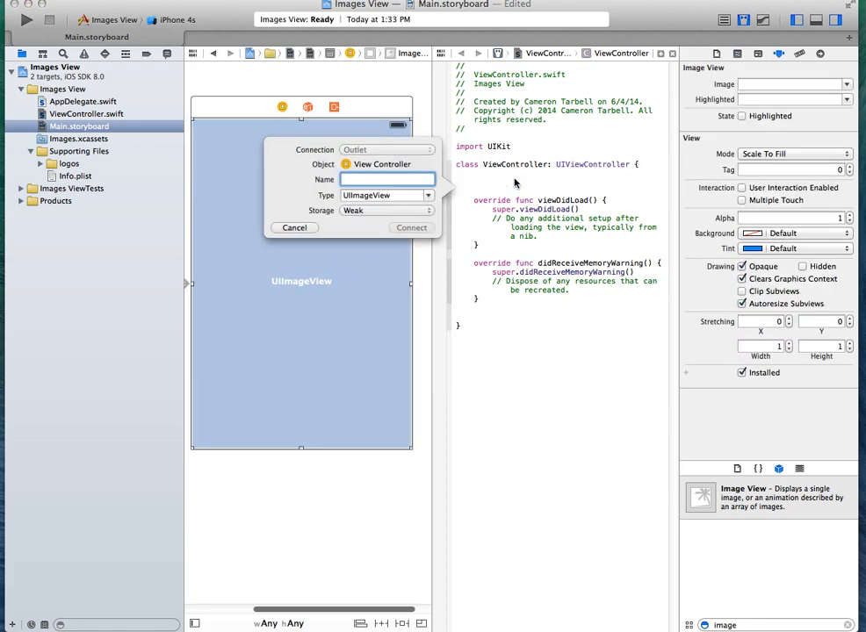
pyautogui.write('imageView')
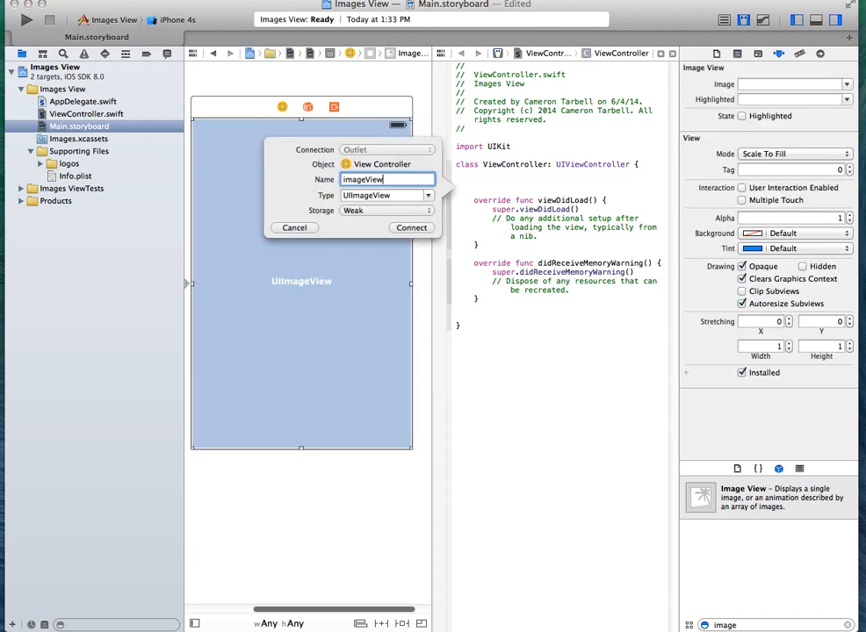
pyautogui.click(411, 228)
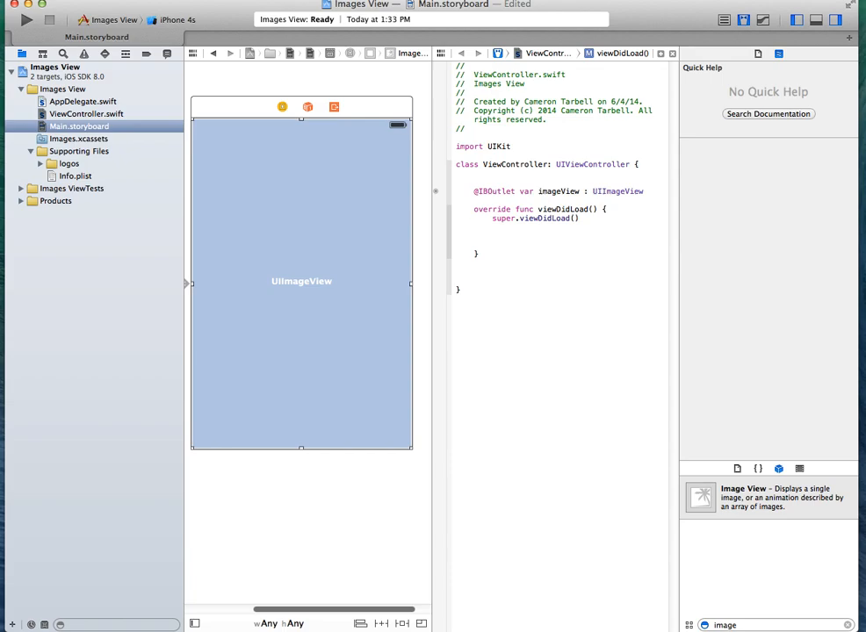
# Begin imageView.animationImages with a UIImage(named: "logo1.jpg") entry.
pyautogui.write('imageView.animationImages = [')
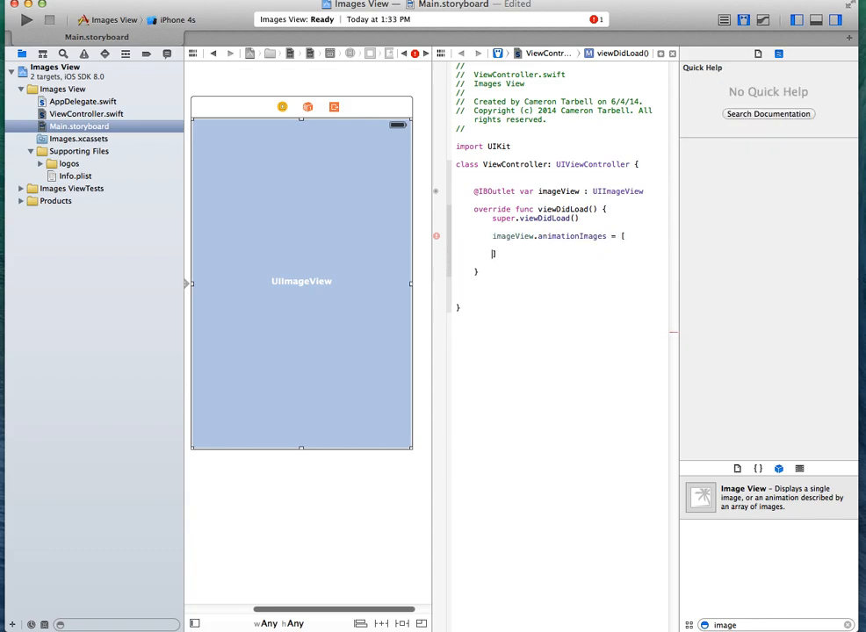
pyautogui.press('Return')
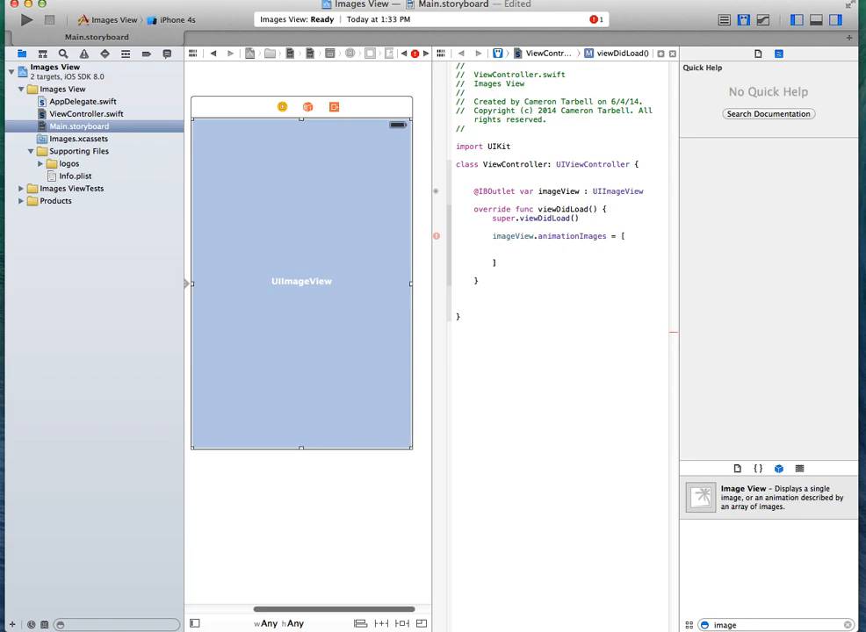
pyautogui.write('UIImage')
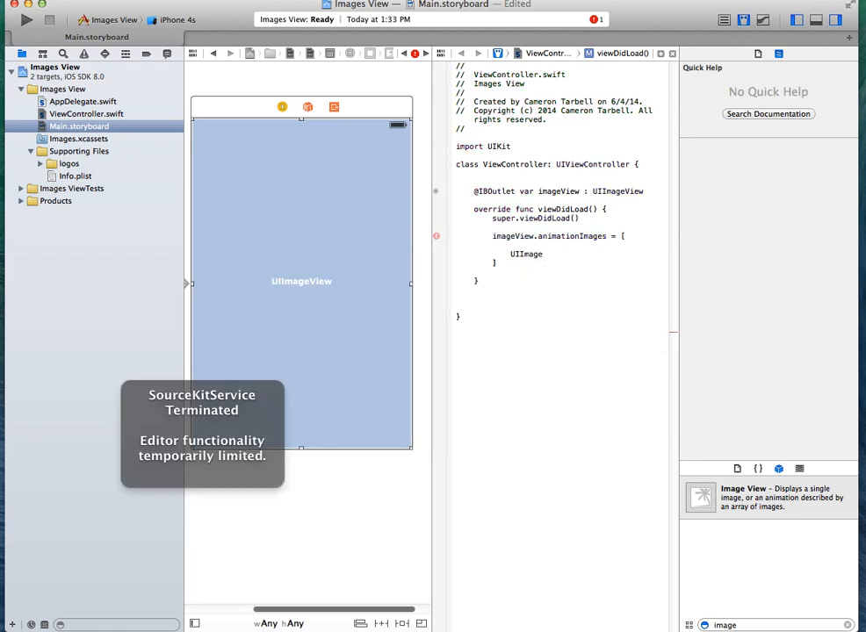
pyautogui.write('(')
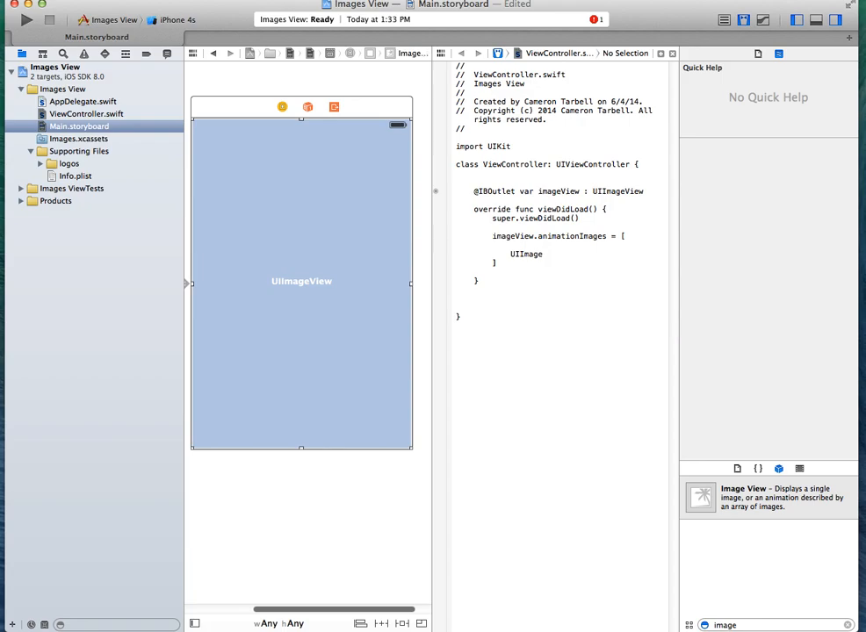
pyautogui.write('(n')
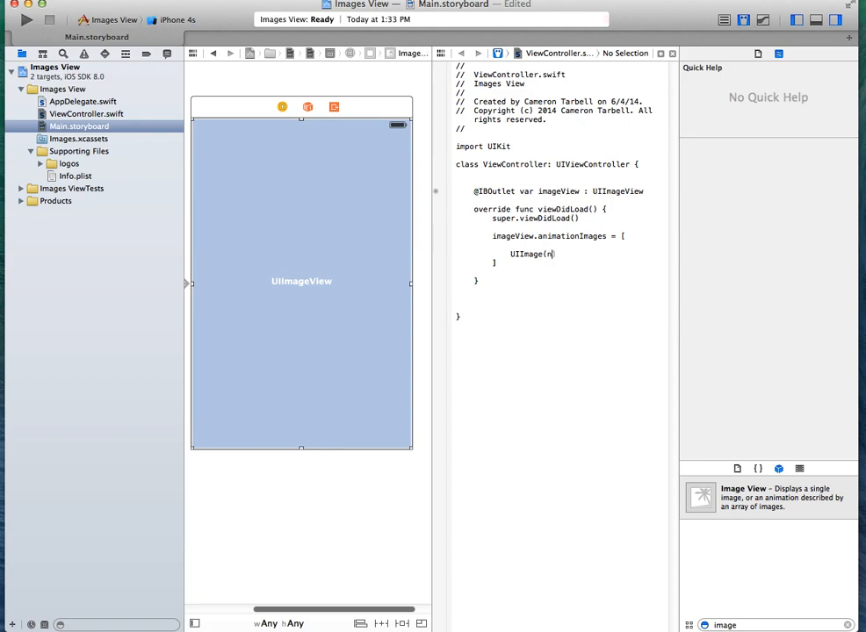
pyautogui.write('amed: "')
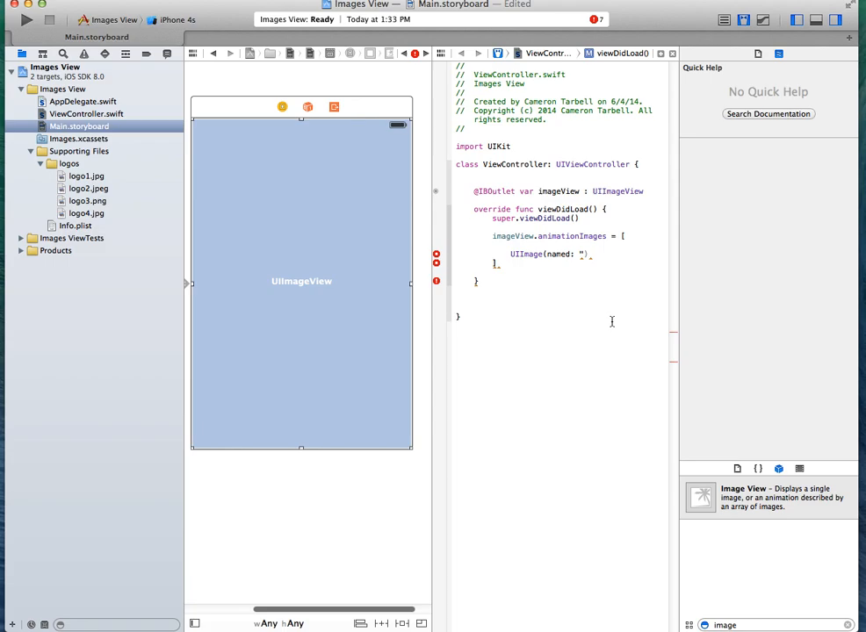
pyautogui.write('logo1.')
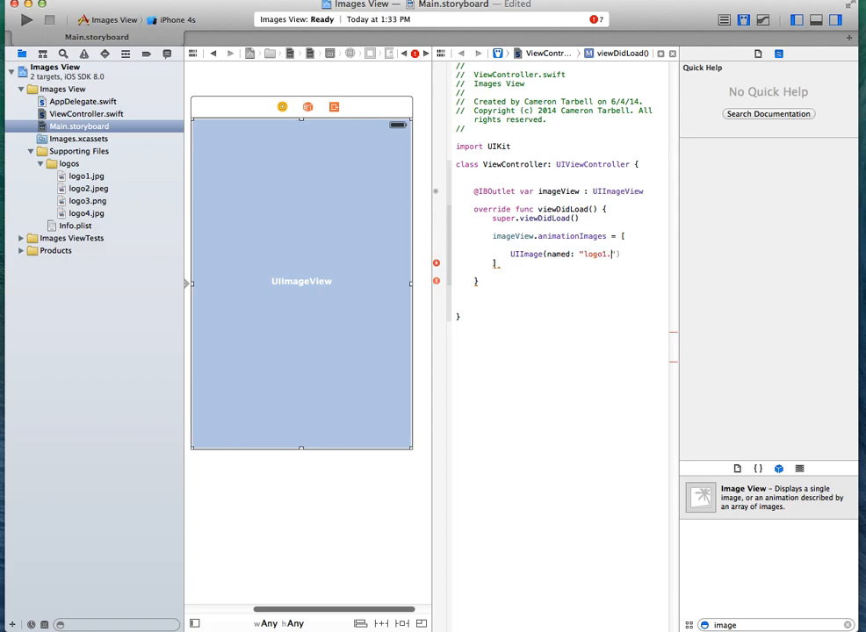
pyautogui.write('jpg')
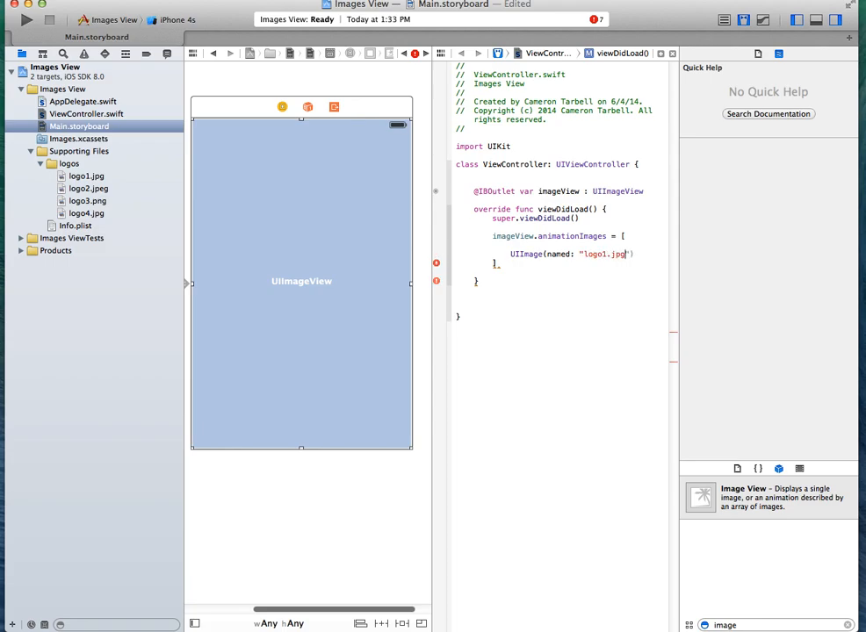
pyautogui.write(',')
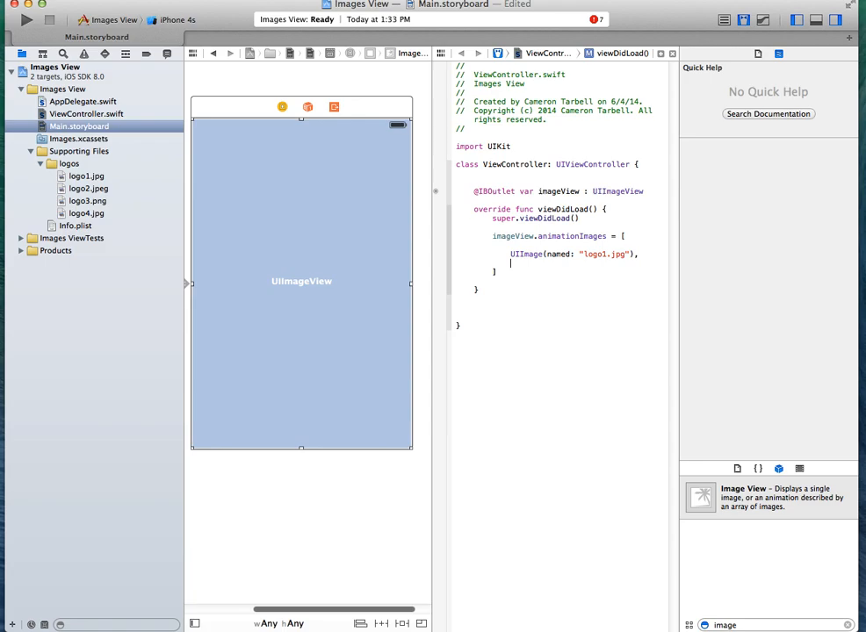
# Add UIImage entries for logo2.jpeg and logo3.png, close the array and begin the next imageView line.
pyautogui.write('UIImage(named: "logo2')
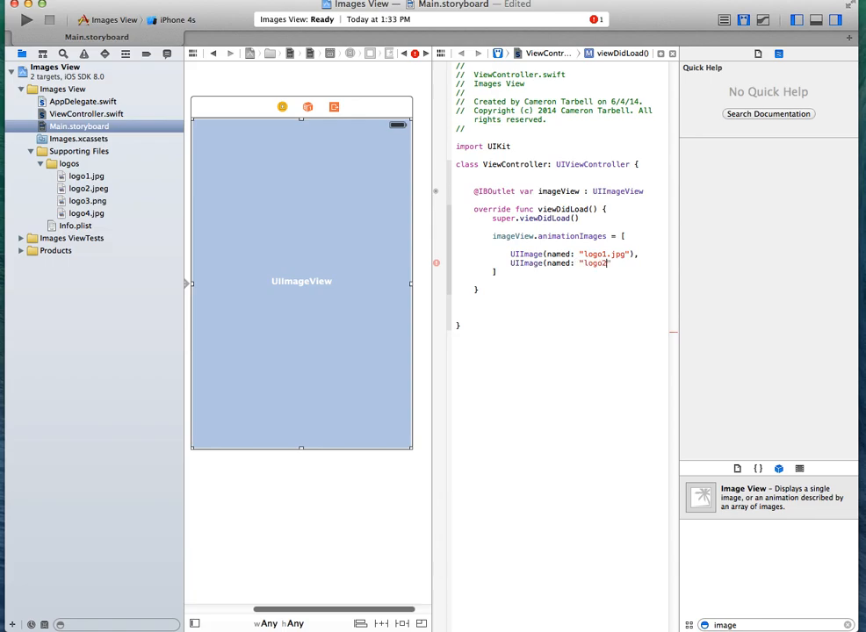
pyautogui.write('.j')
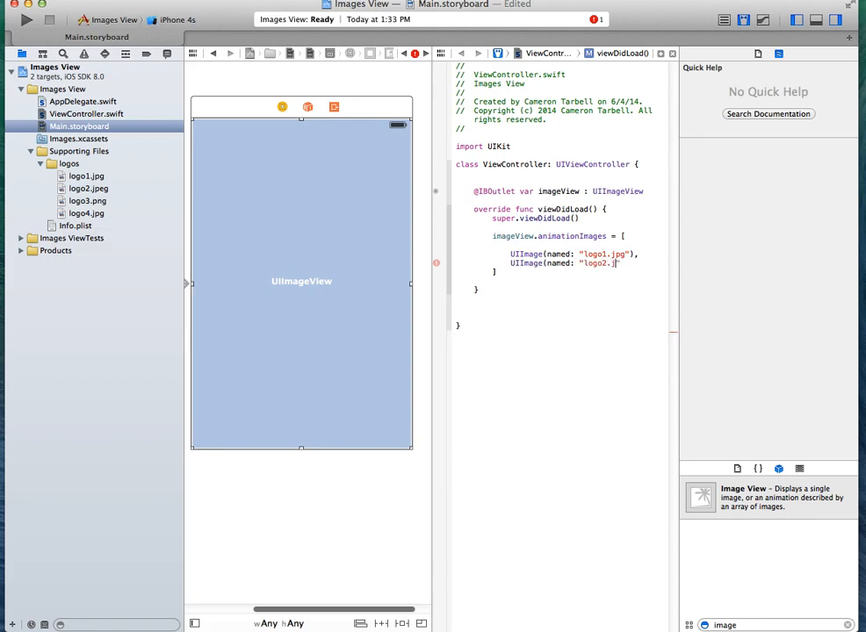
pyautogui.write('peg')
pyautogui.write('UIImage(named')
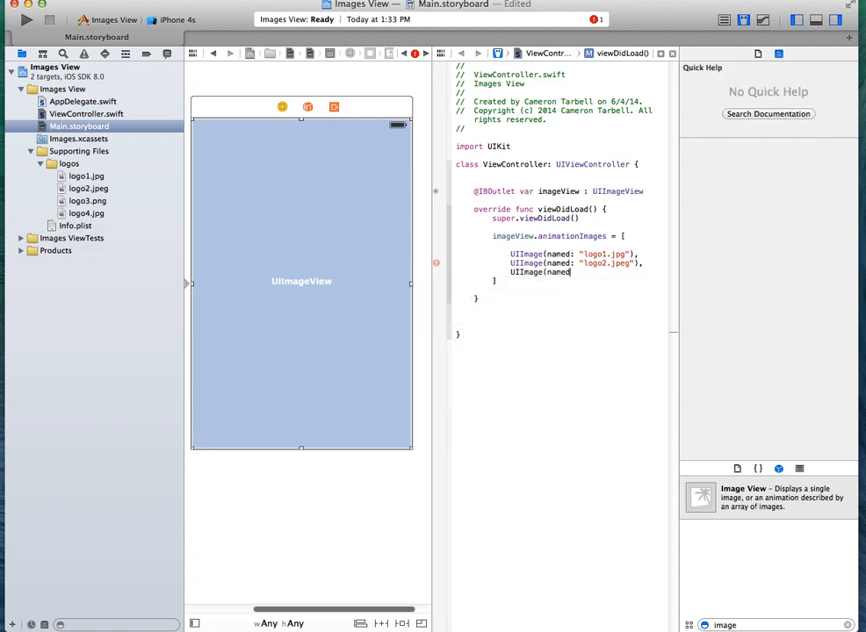
pyautogui.write('"')
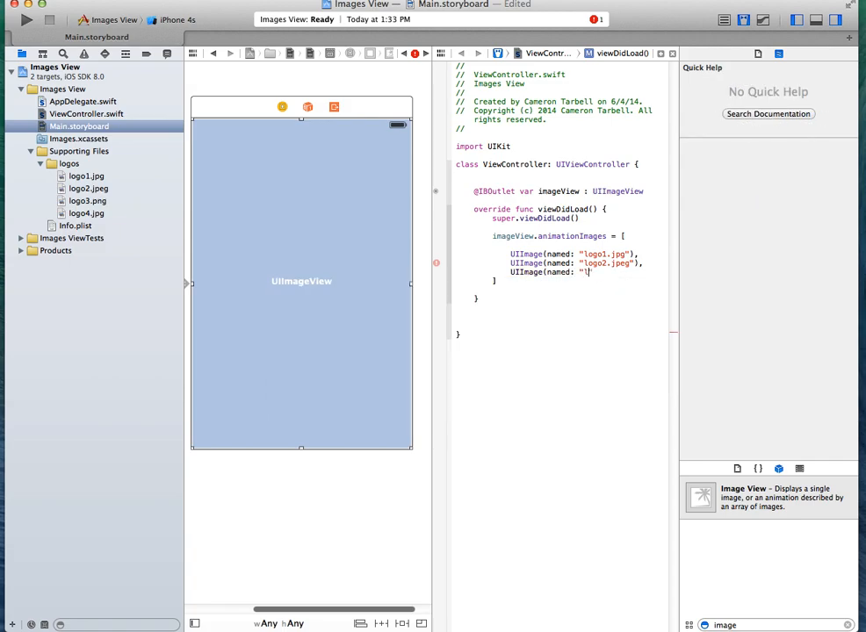
pyautogui.write('logo3')
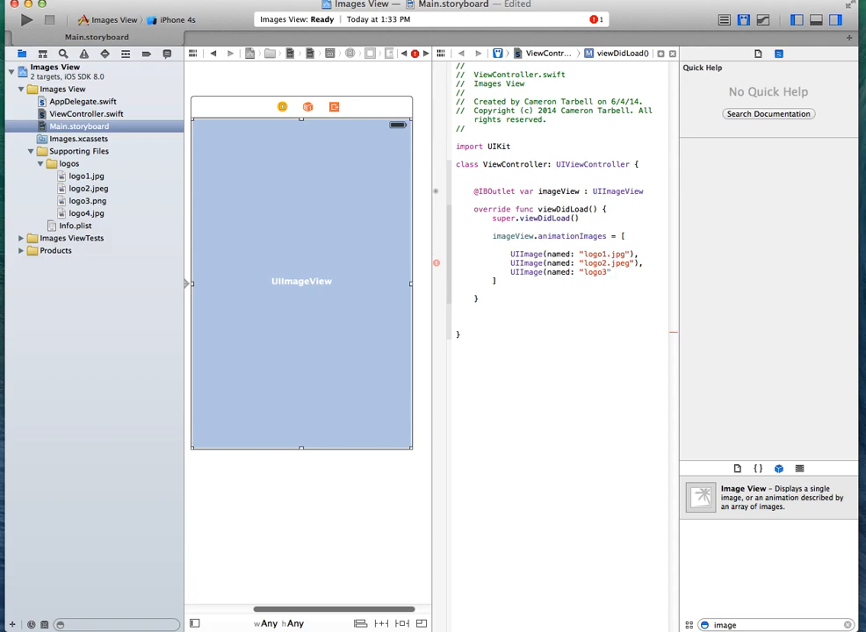
pyautogui.write('.png"')
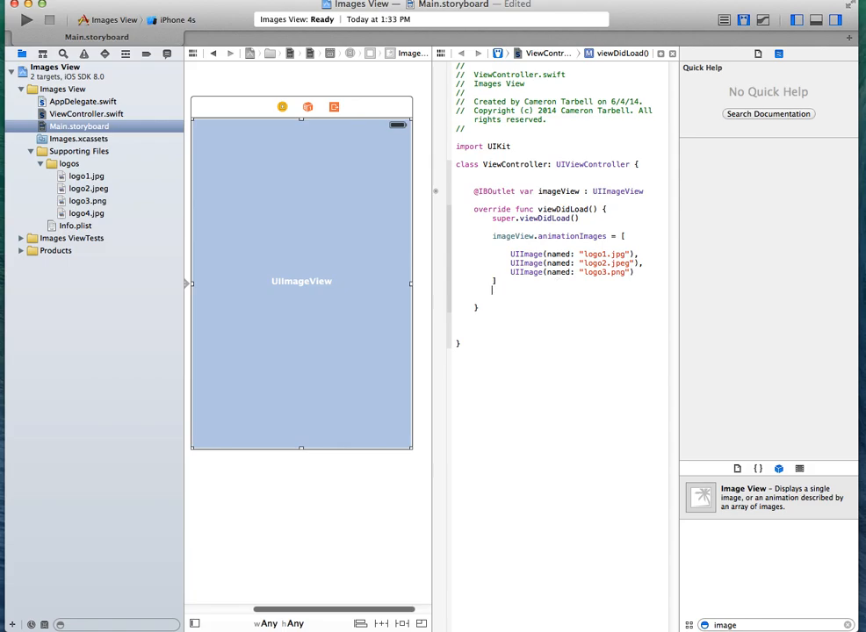
pyautogui.write('imageView.animationDuration =')
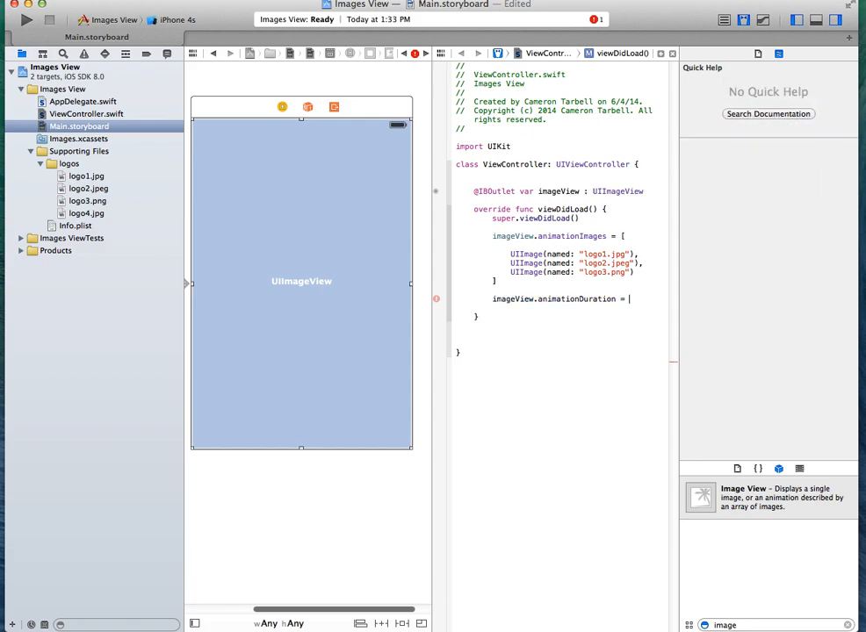
# Set imageView.animationDuration = 3 and add imageView.startAnimating() in viewDidLoad.
pyautogui.write('3')
pyautogui.write('imageView.startAnimating()')
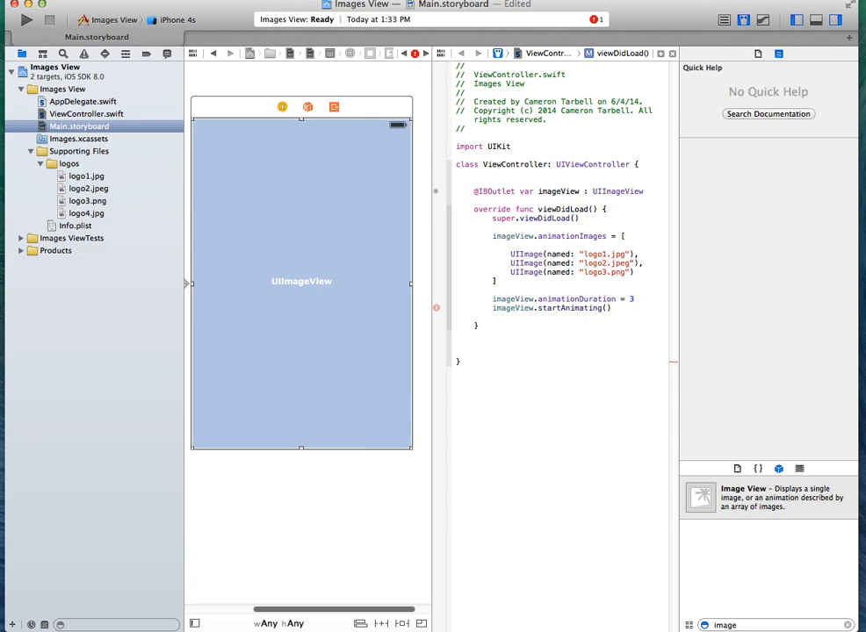
pyautogui.click(611, 309)
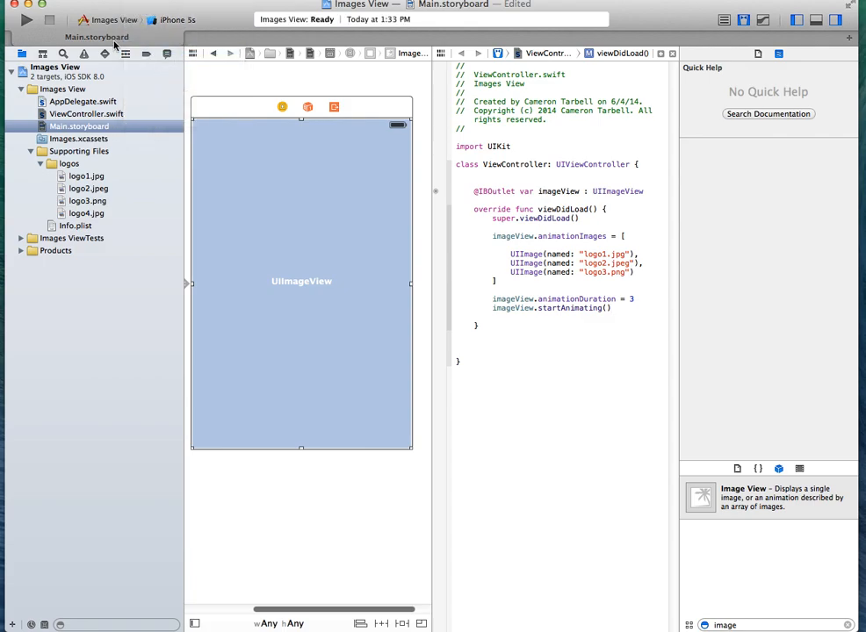
# Run the app on the iPhone 5s scheme, building it and launching the iOS Simulator.
pyautogui.click(27, 22)
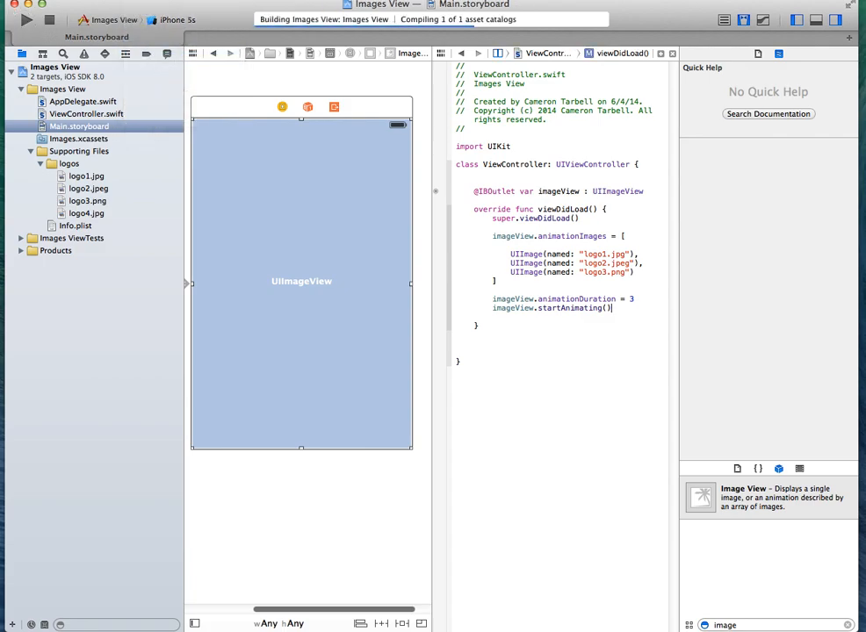
pyautogui.click(26, 20)
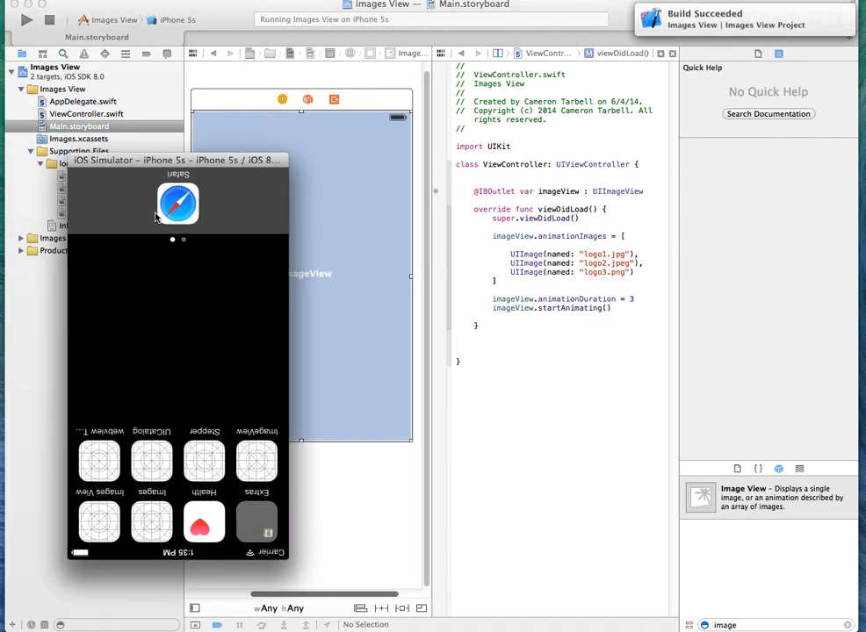